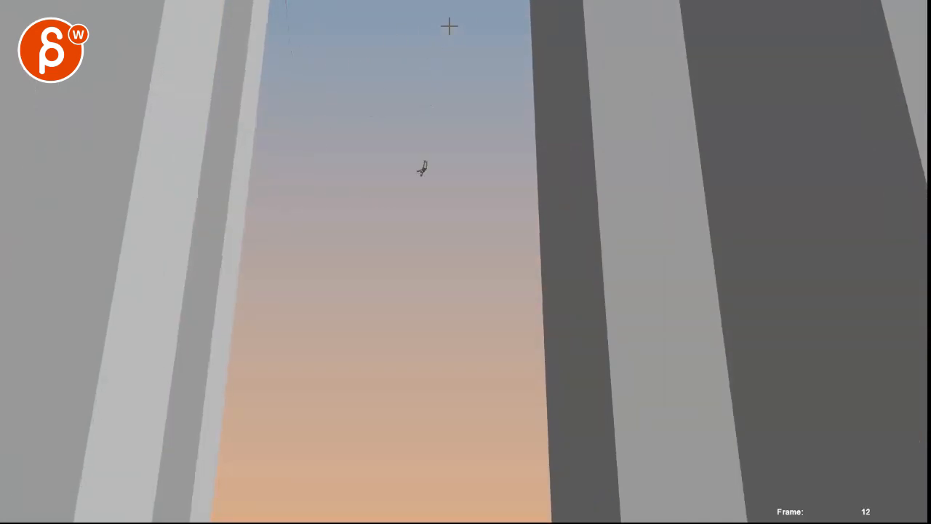
- Draw a red annotation stroke from the top of the sky down to the flying object
left_click_drag(451, 26, 404, 192)
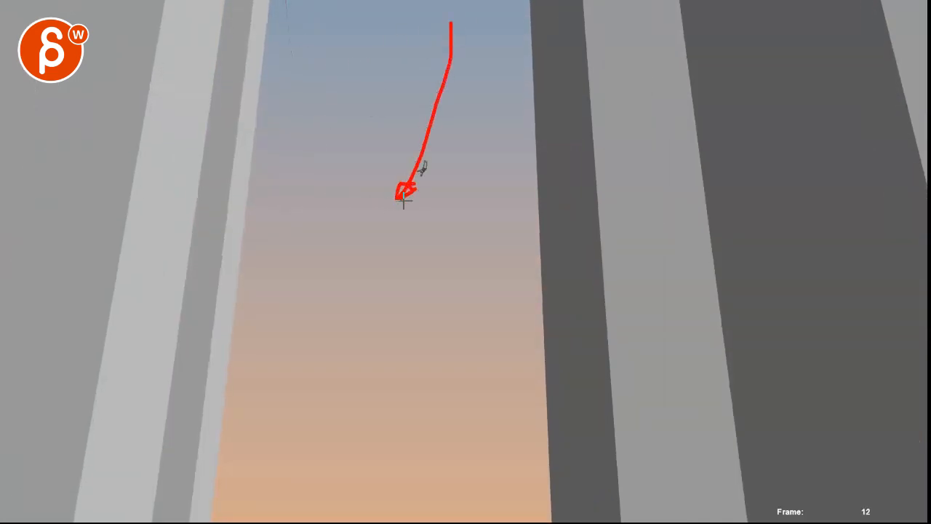